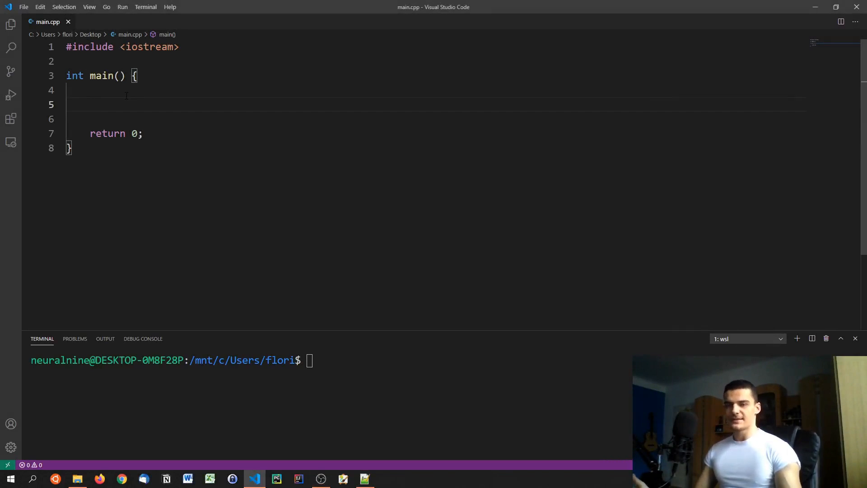
# Step: Declare int myarray[20]; inside main
pyautogui.write('i')
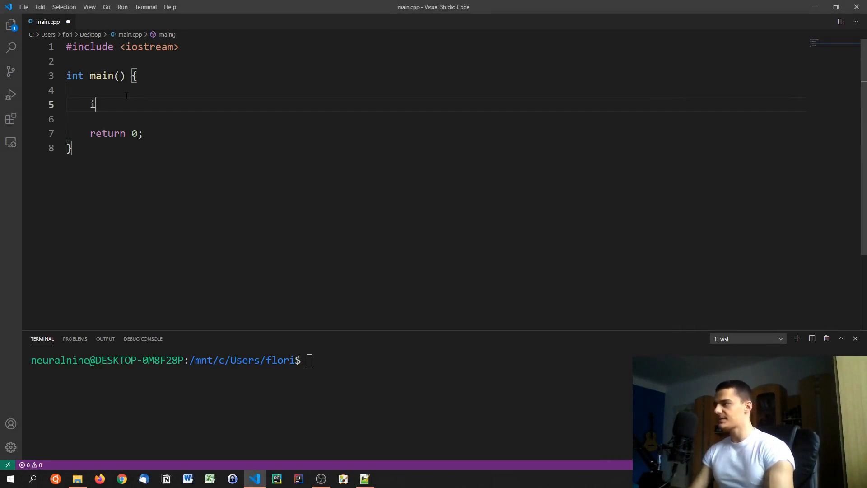
pyautogui.write('nt')
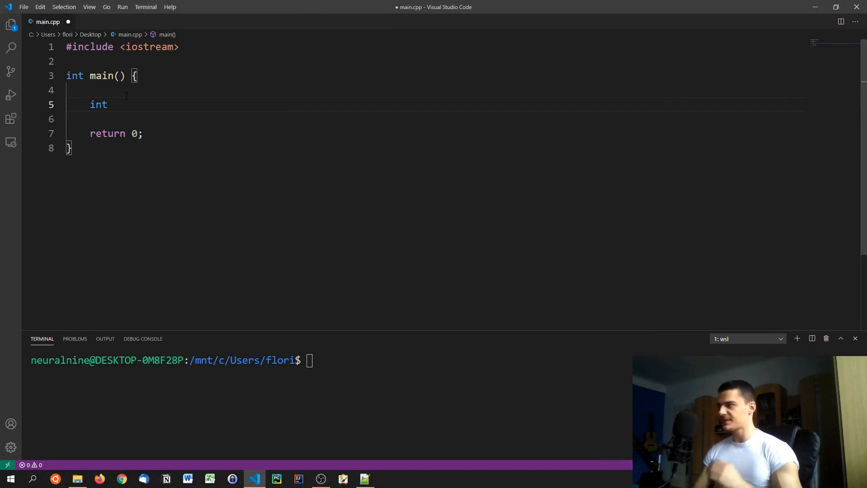
pyautogui.write('myarr')
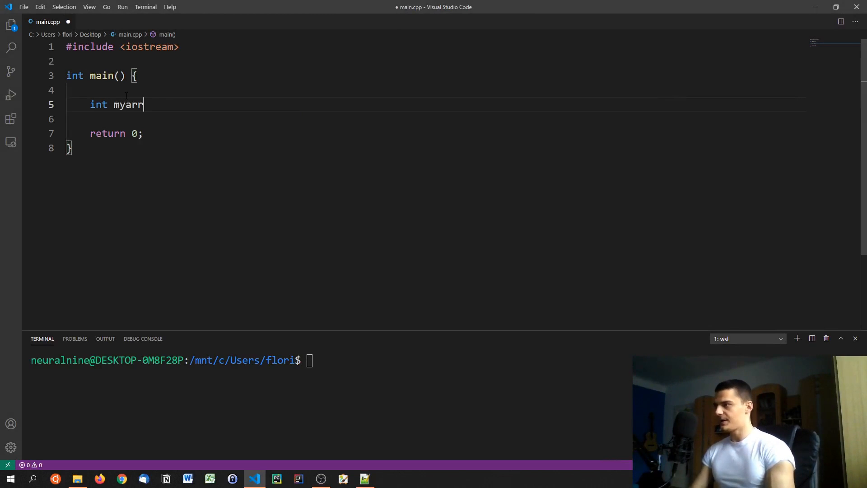
pyautogui.write('ay')
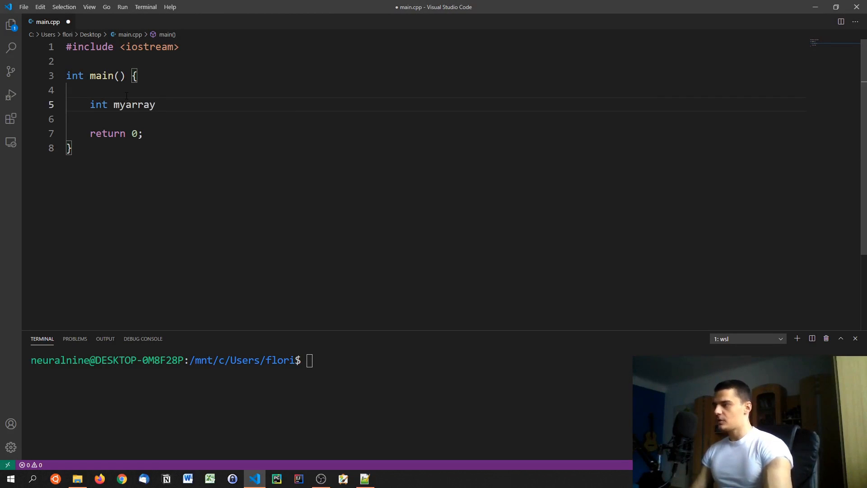
pyautogui.write('[];')
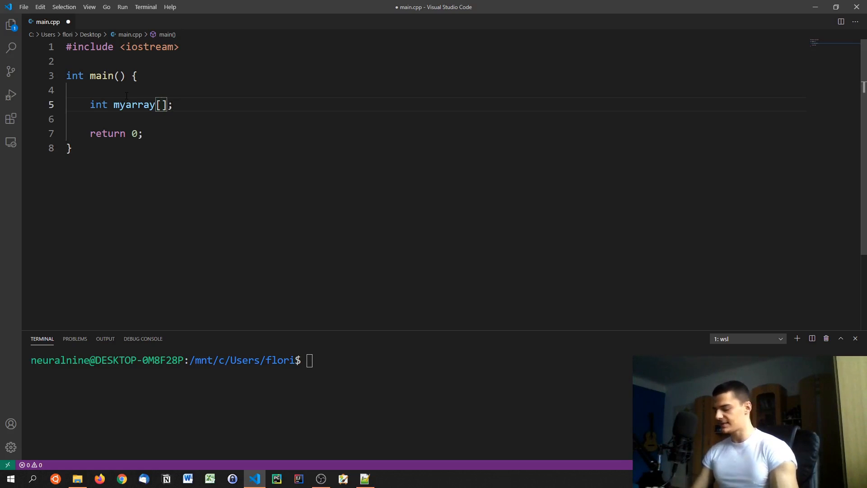
pyautogui.write('20')
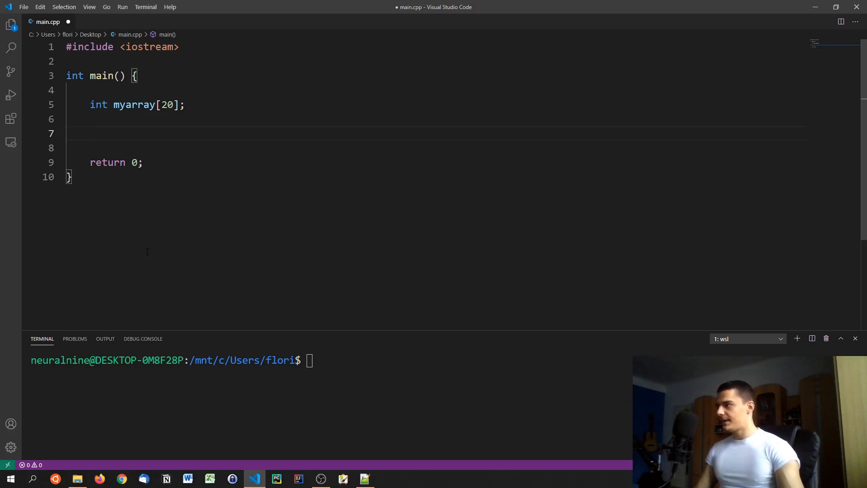
# Step: Add std::cout << myarray[7] << std::endl; to print element 7
pyautogui.write('std::')
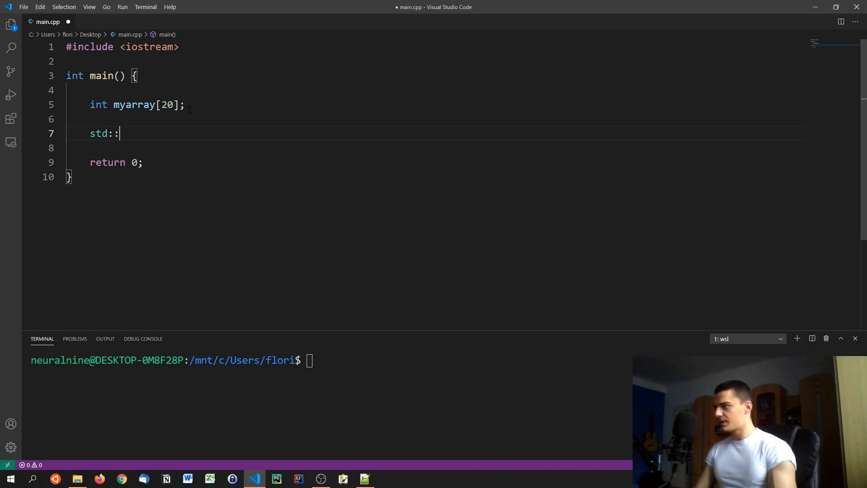
pyautogui.write('cout <<')
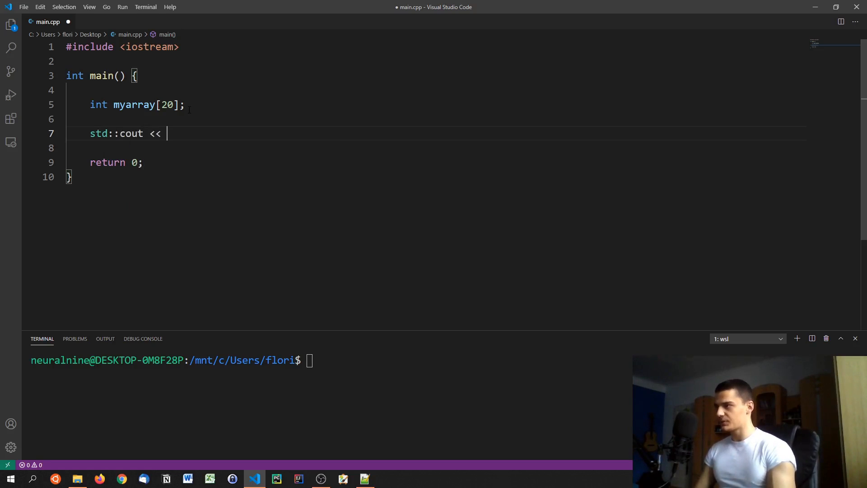
pyautogui.write('myarray[')
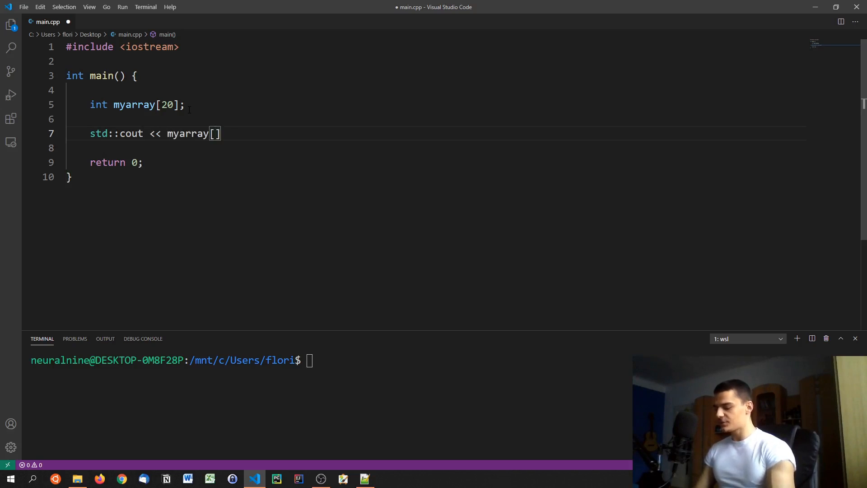
pyautogui.write('7] << std::endl;')
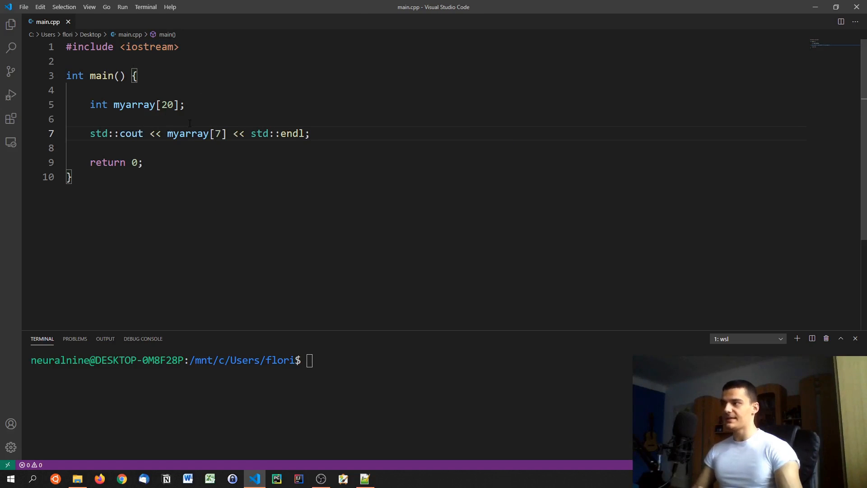
pyautogui.moveTo(268, 133)
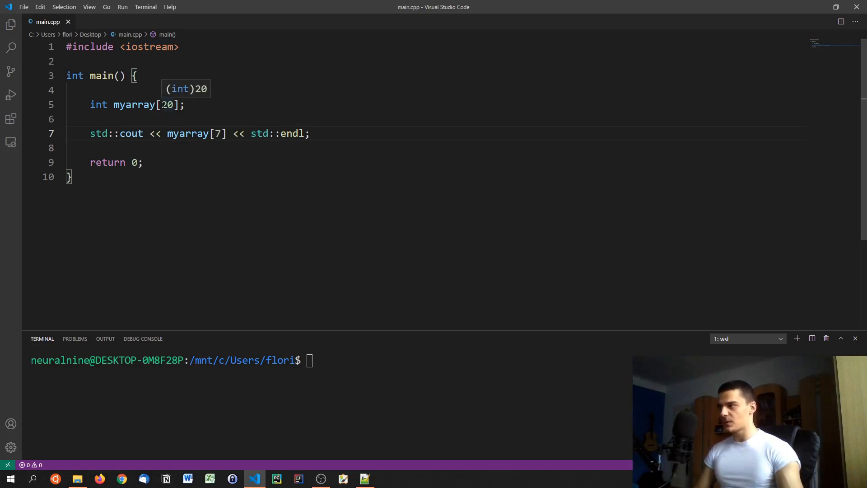
pyautogui.moveTo(255, 114)
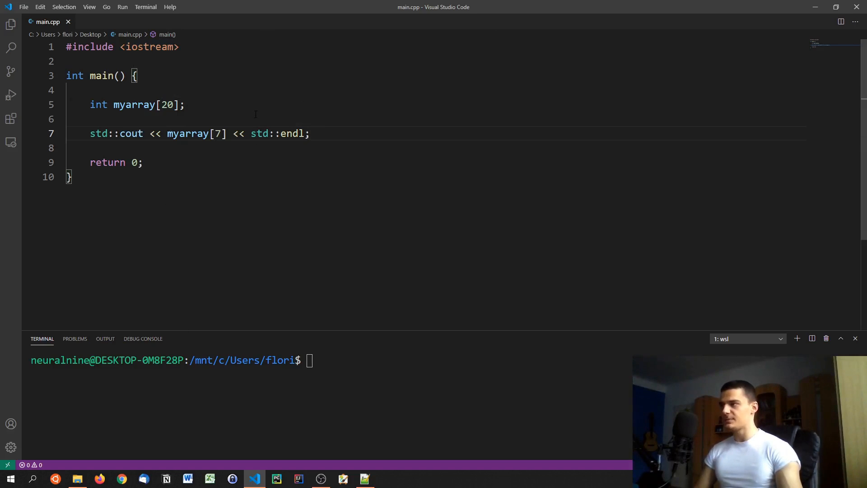
pyautogui.moveTo(223, 200)
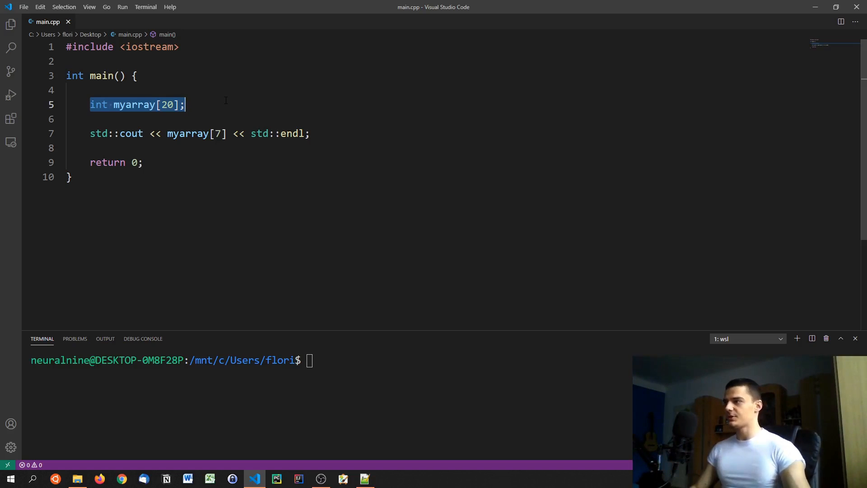
pyautogui.moveTo(586, 137)
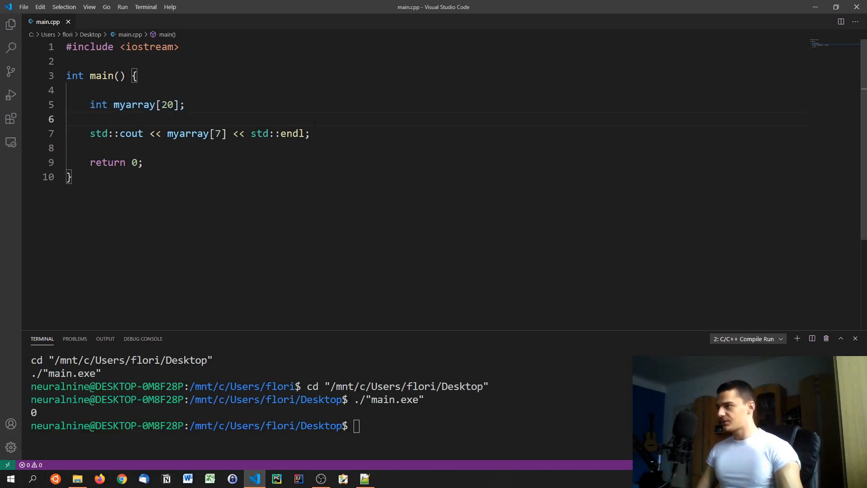
# Step: Wrap the print in for(int i = 0; i < 20; i++) and print myarray[i]
pyautogui.write('for(int')
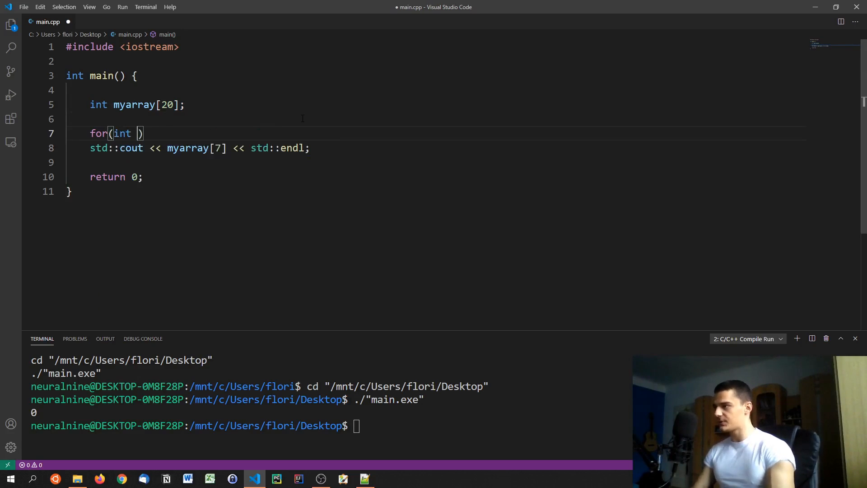
pyautogui.write('i = 0; i <')
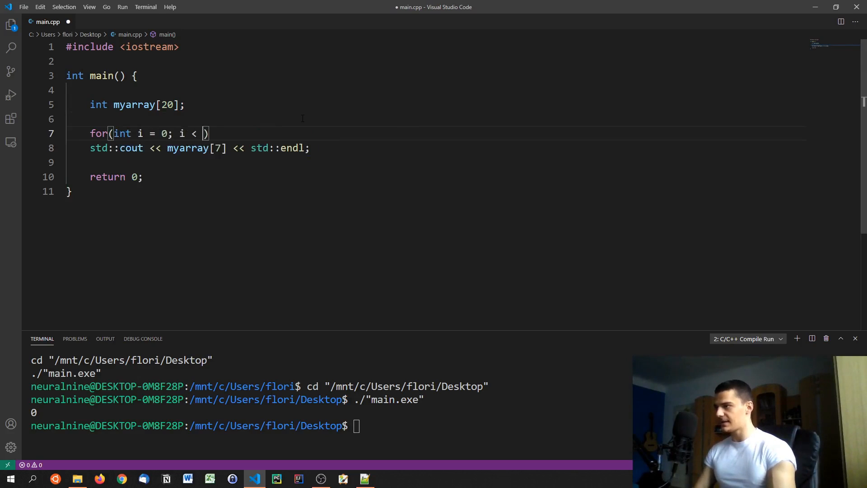
pyautogui.write('20;')
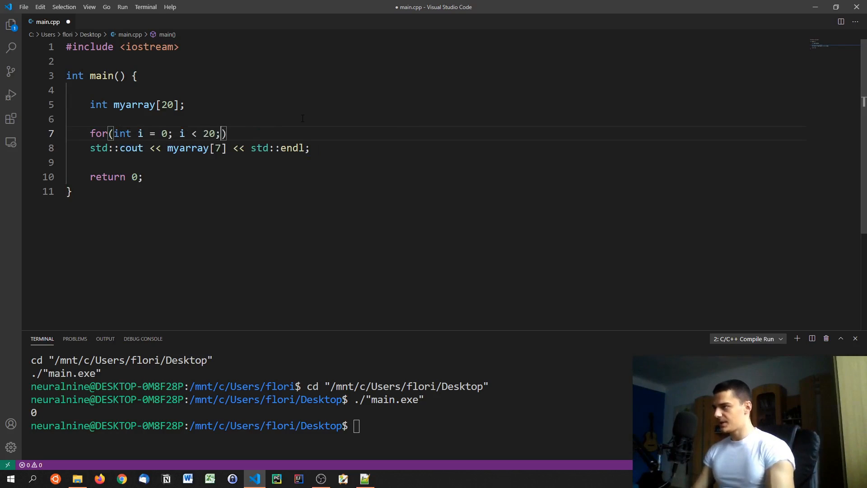
pyautogui.write('i++)')
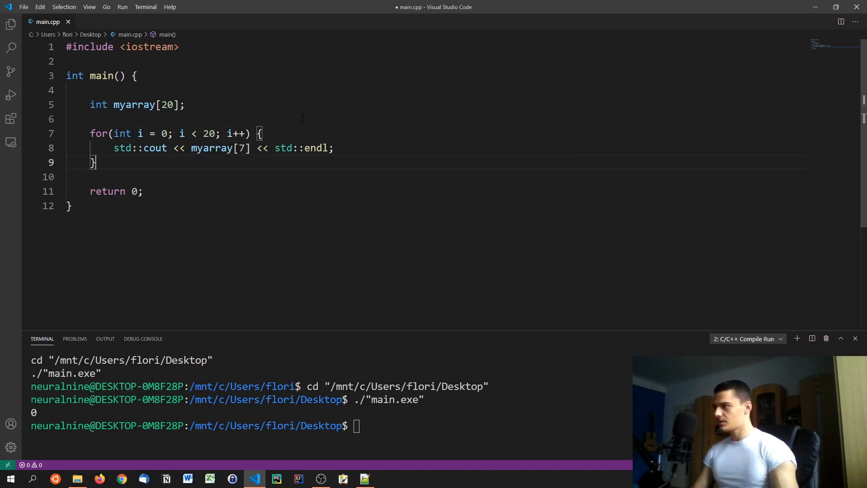
pyautogui.write('i')
pyautogui.click(435, 105)
pyautogui.write(' =  ')
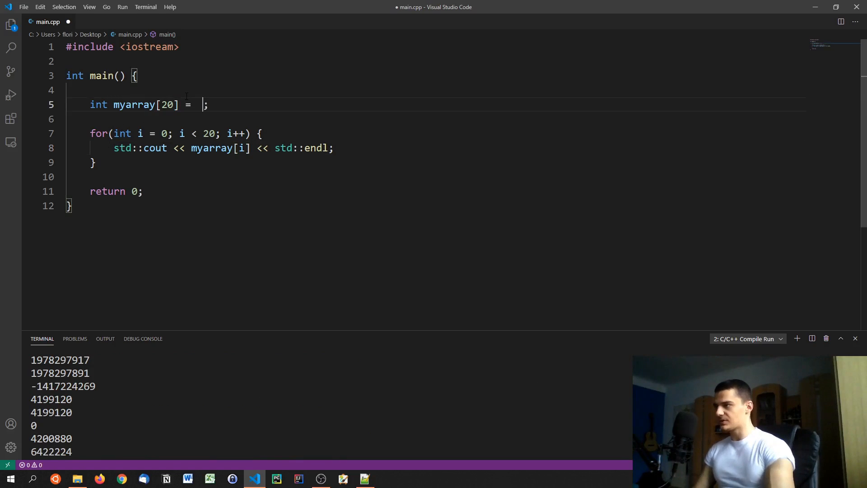
# Step: Initialise myarray[20] = {10, 80, 20} and save the file
pyautogui.write('{}')
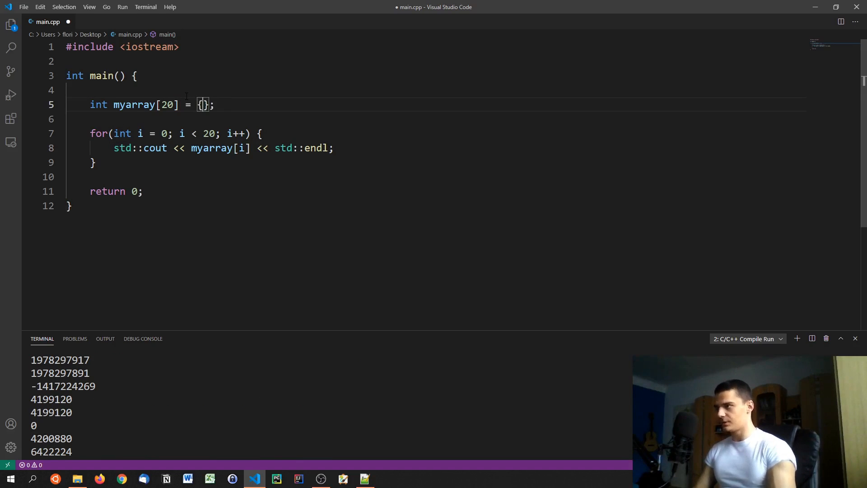
pyautogui.press('ctrl+s')
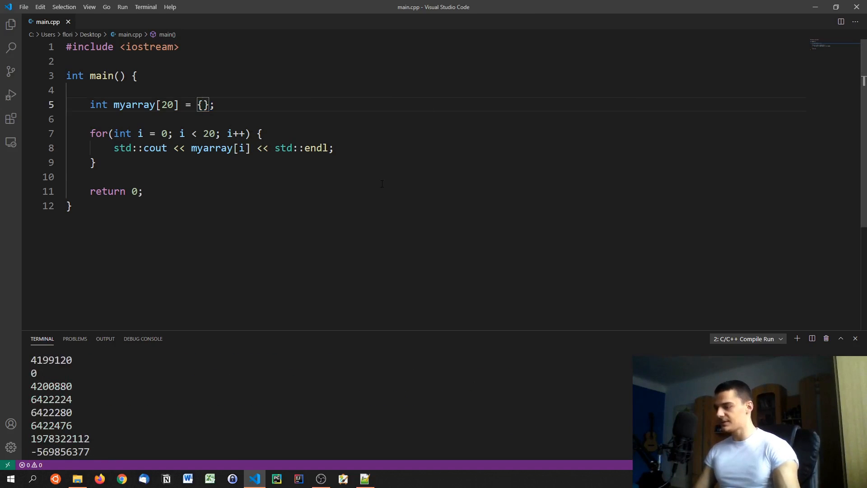
pyautogui.write('10, 8')
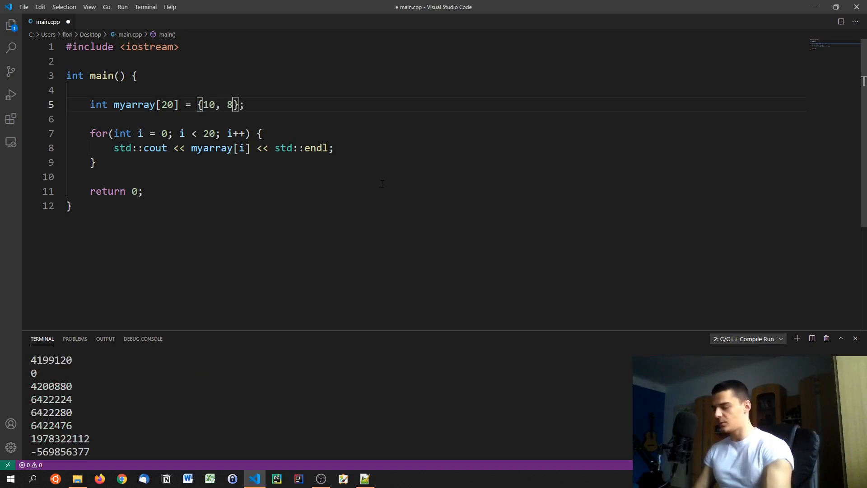
pyautogui.write('0, 20')
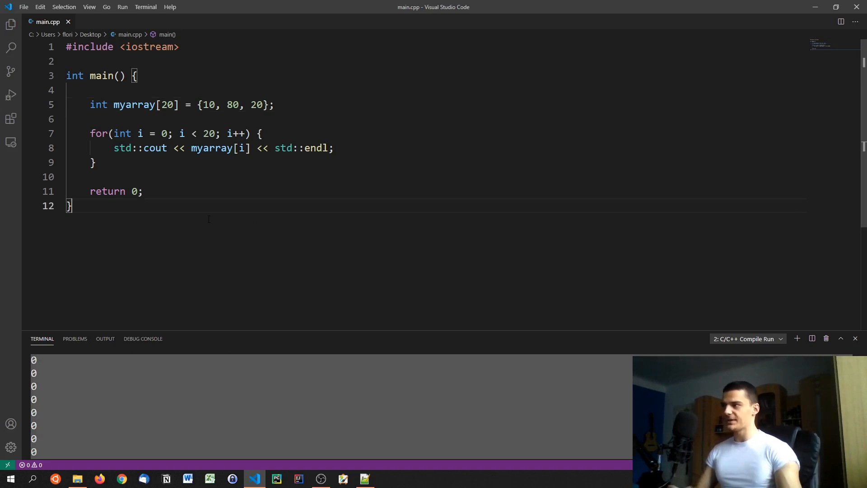
pyautogui.moveTo(218, 190)
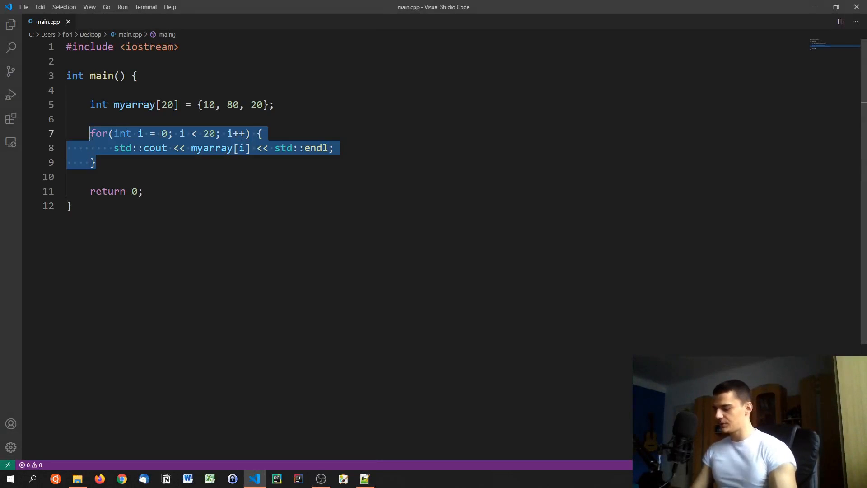
# Step: Write std::cout << myarray[50] << std::endl; to print the out-of-range element
pyautogui.write('std::cout')
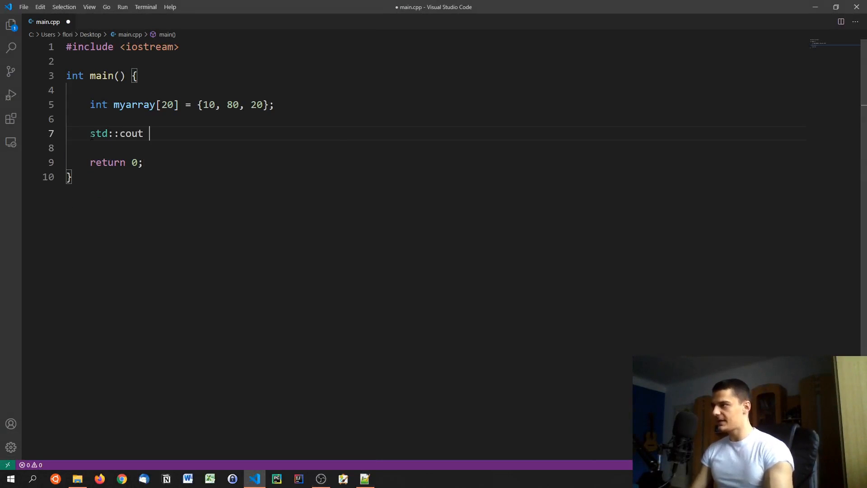
pyautogui.write('<< myarra')
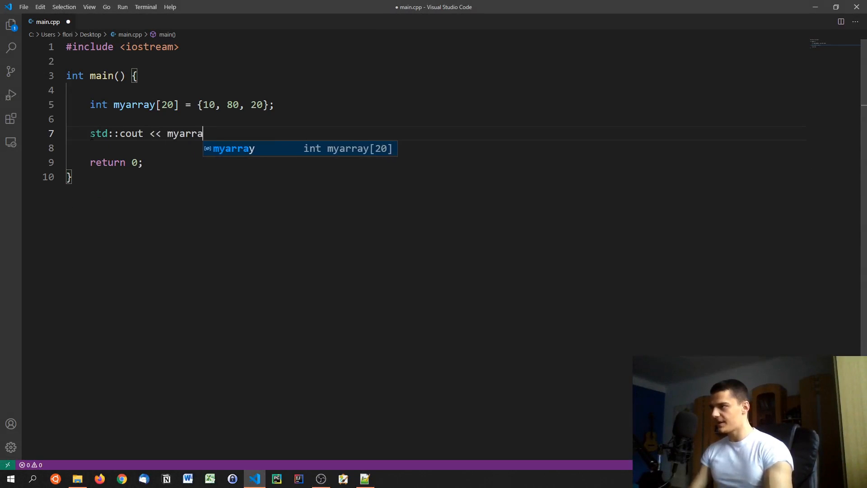
pyautogui.write('y[50]')
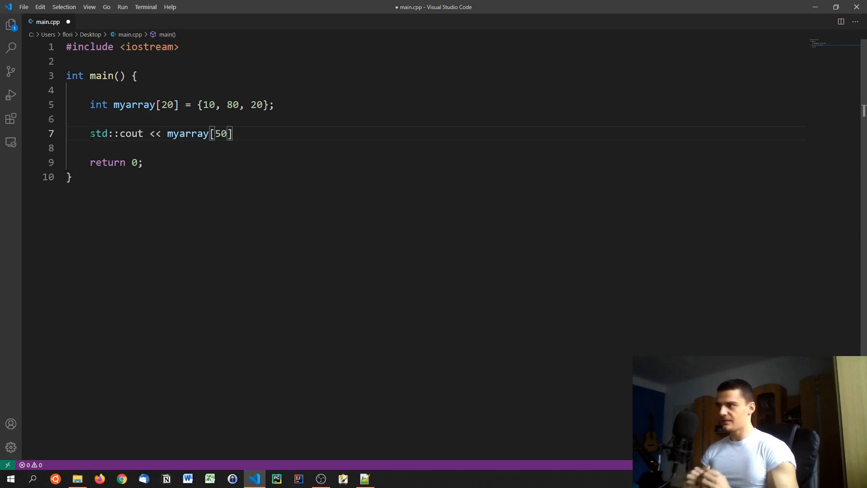
pyautogui.write('<<')
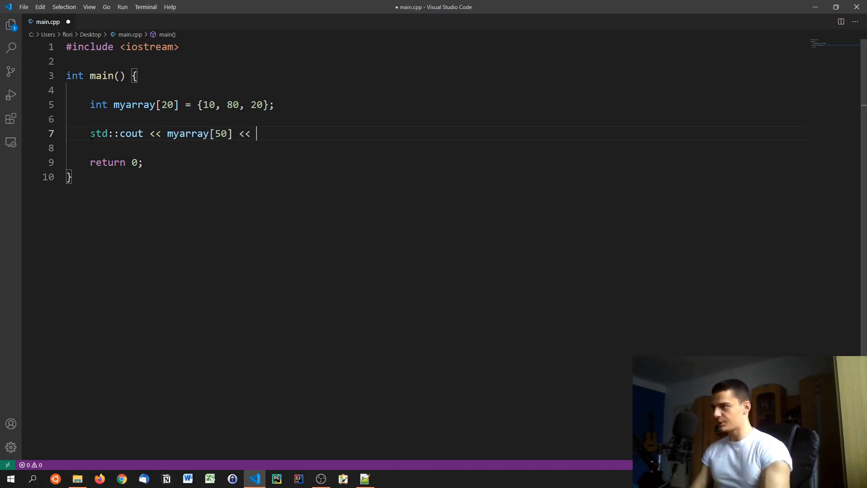
pyautogui.write('std::')
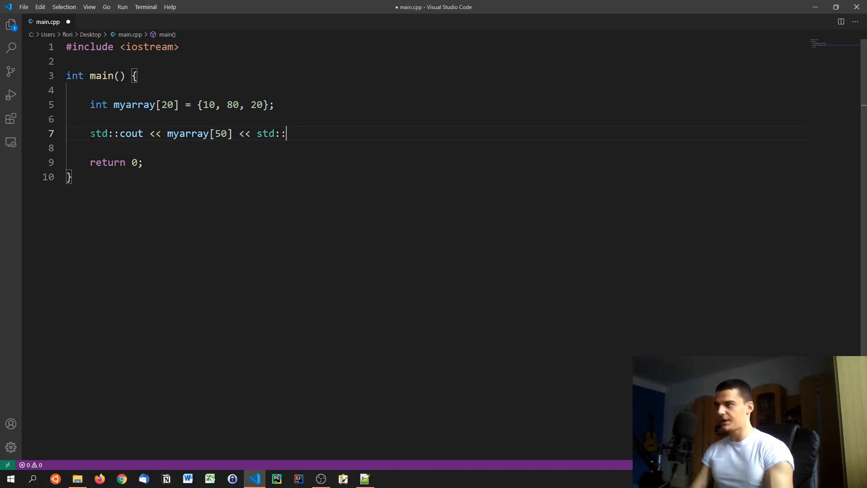
pyautogui.write('endl;')
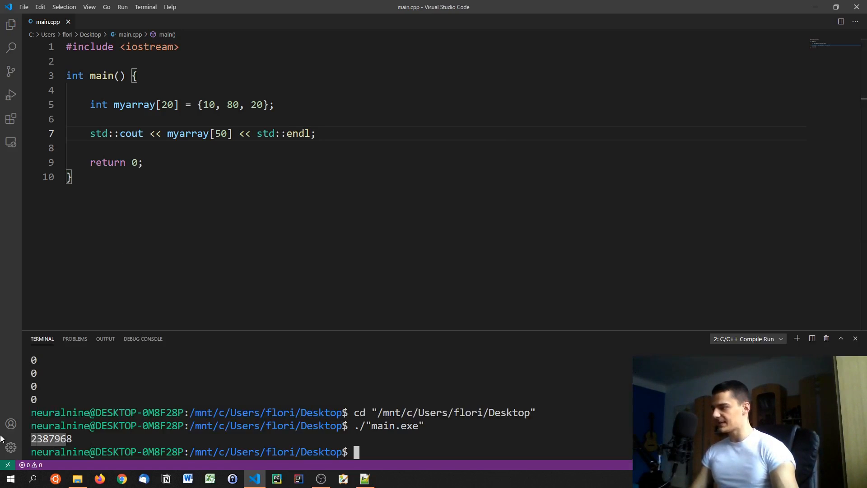
pyautogui.moveTo(143, 338)
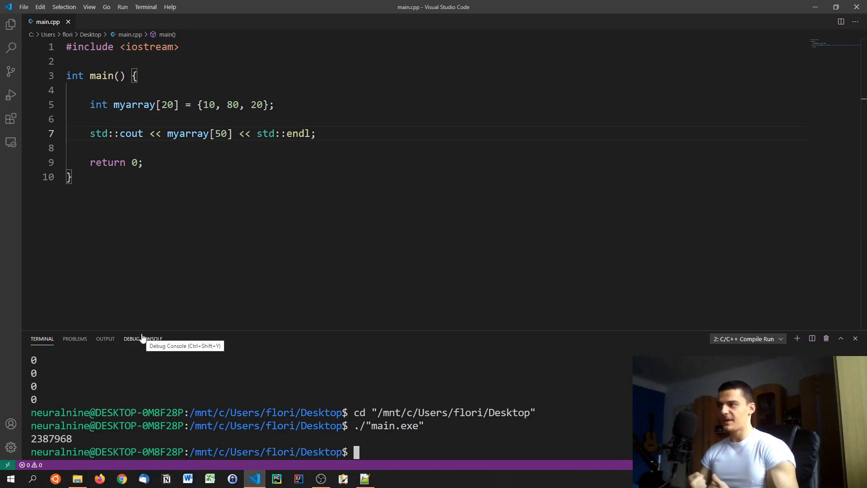
pyautogui.moveTo(329, 4)
pyautogui.write('2')
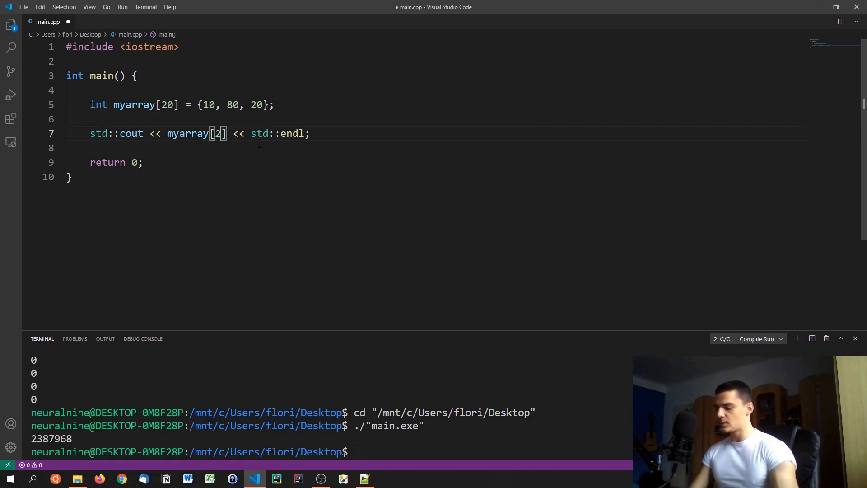
# Step: Replace the print line with the assignment myarray[50] = 200;
pyautogui.write('1')
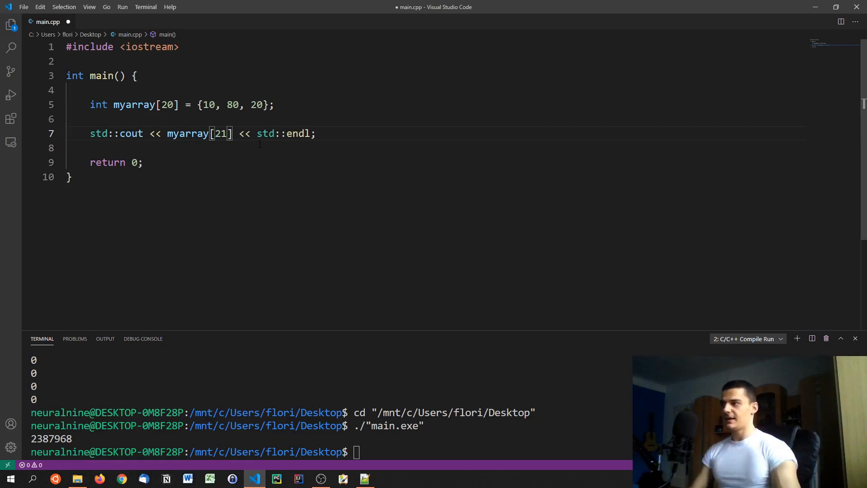
pyautogui.press('Backspace')
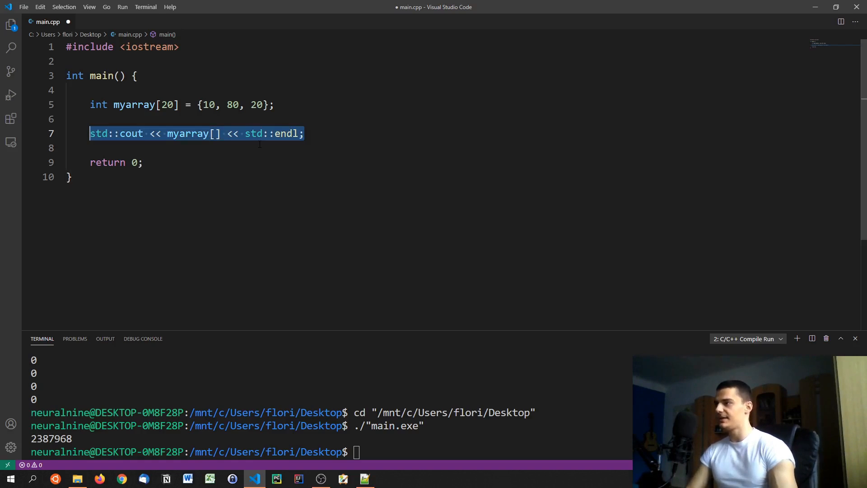
pyautogui.press('Delete')
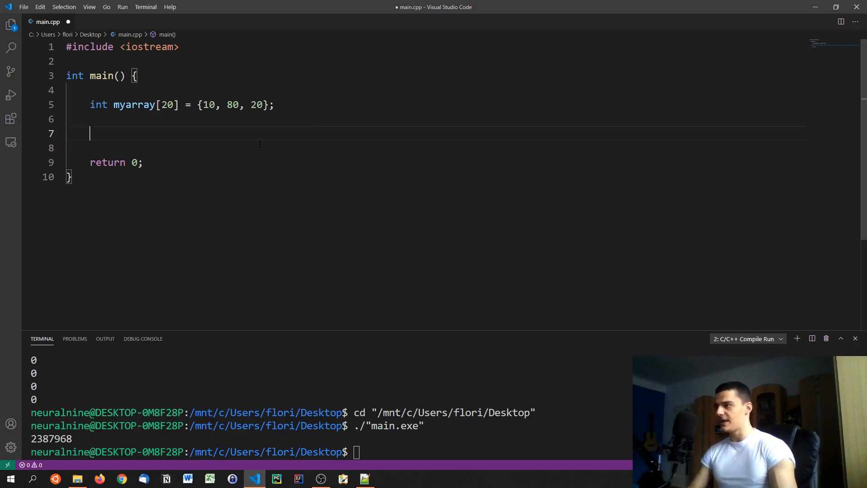
pyautogui.write('myrray')
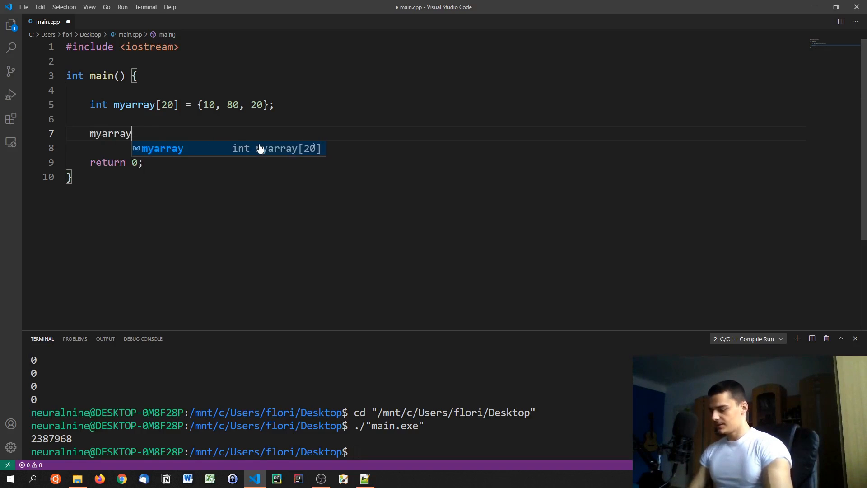
pyautogui.write('[50] =')
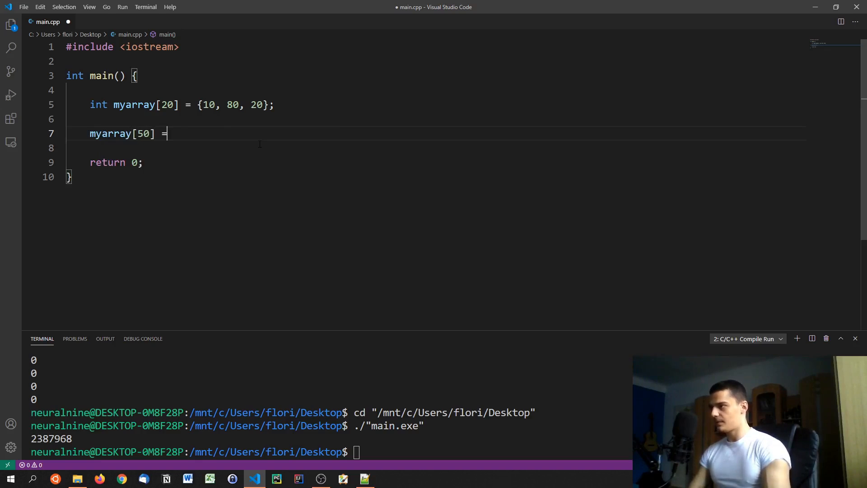
pyautogui.write('200;')
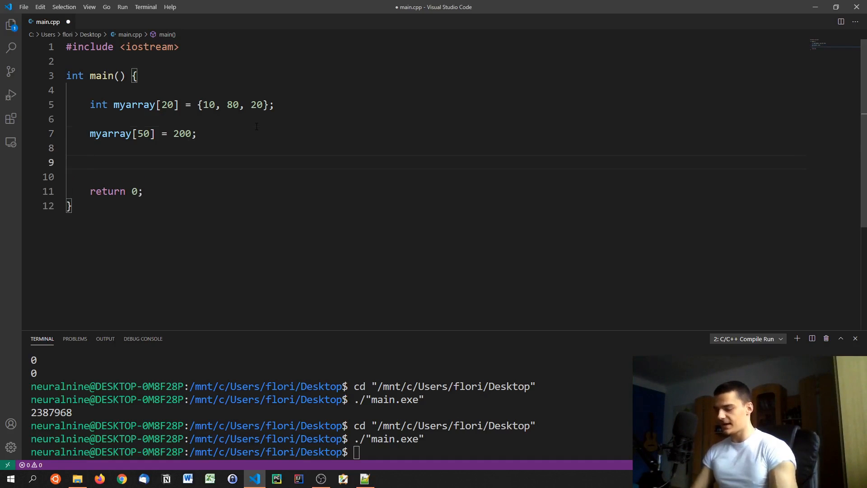
# Step: Add a func(); call below the assignment
pyautogui.write('func();')
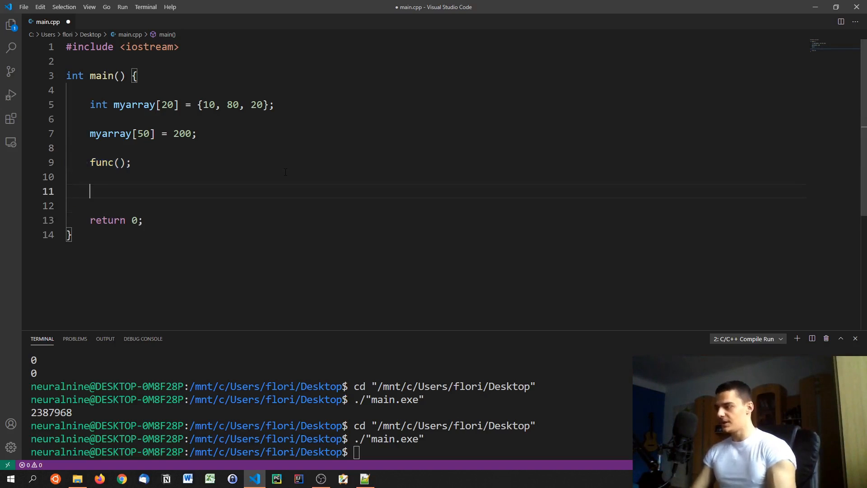
# Step: Add a // rest comment after func() and declare int a = 10; at the start of main
pyautogui.write('// rest')
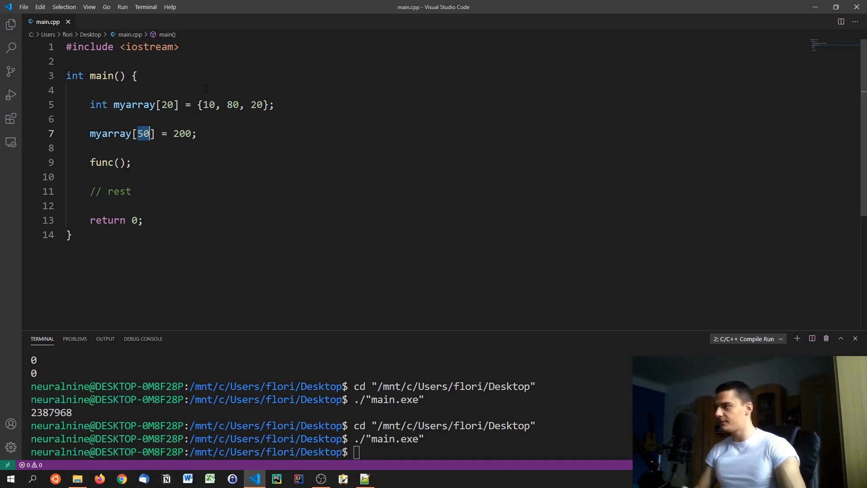
pyautogui.write('int')
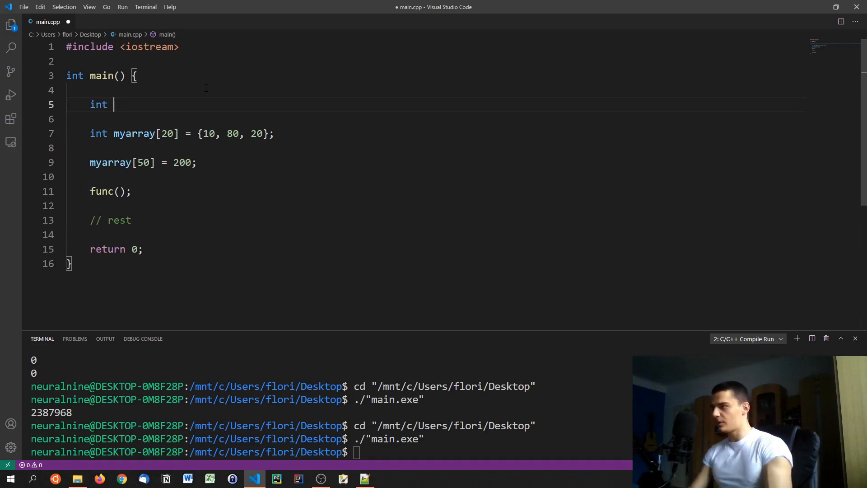
pyautogui.write('a =')
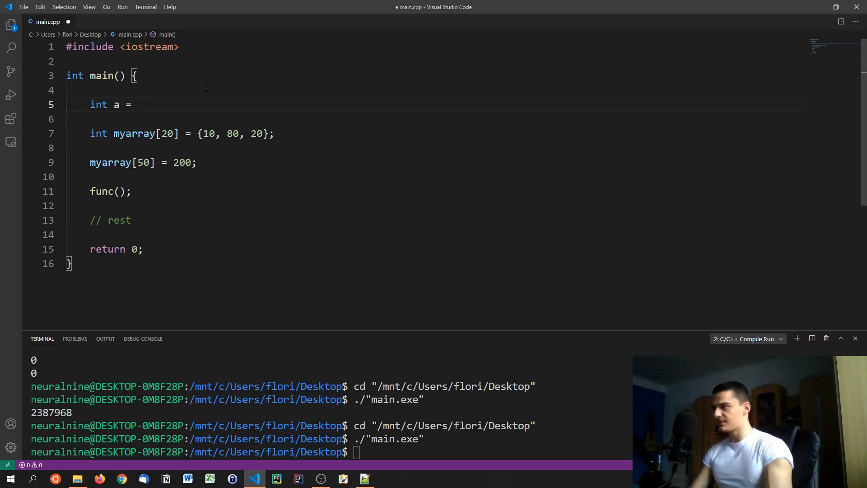
pyautogui.write('10;')
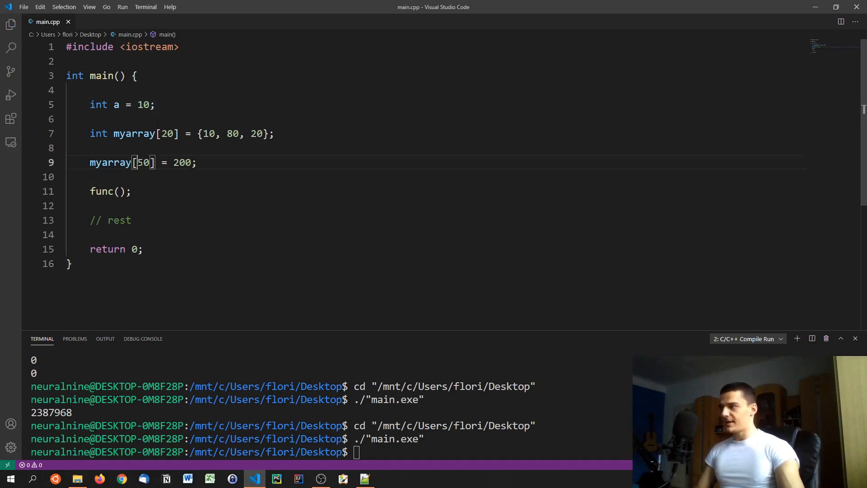
# Step: Select the myarray[50] assignment line and start a new line after it
pyautogui.doubleClick(134, 134)
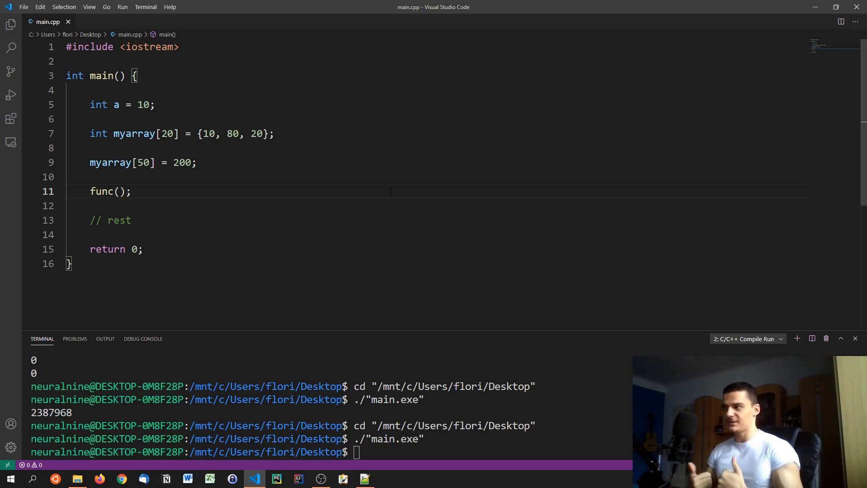
pyautogui.tripleClick(142, 162)
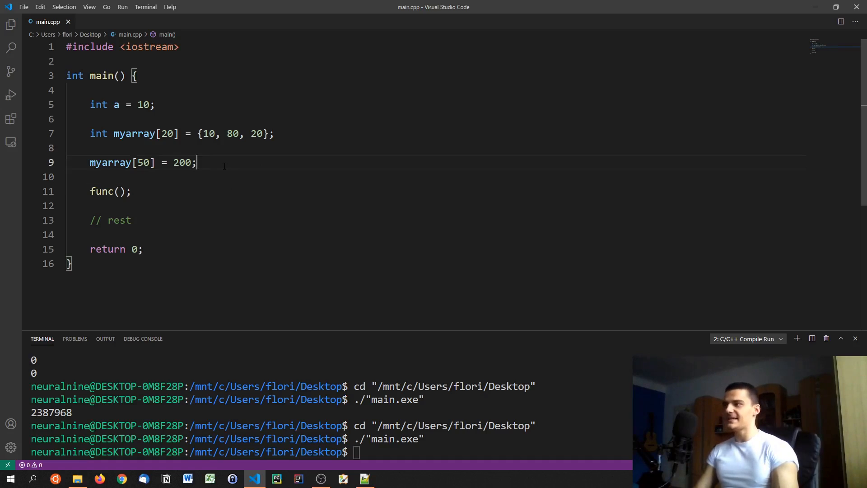
pyautogui.press('enter')
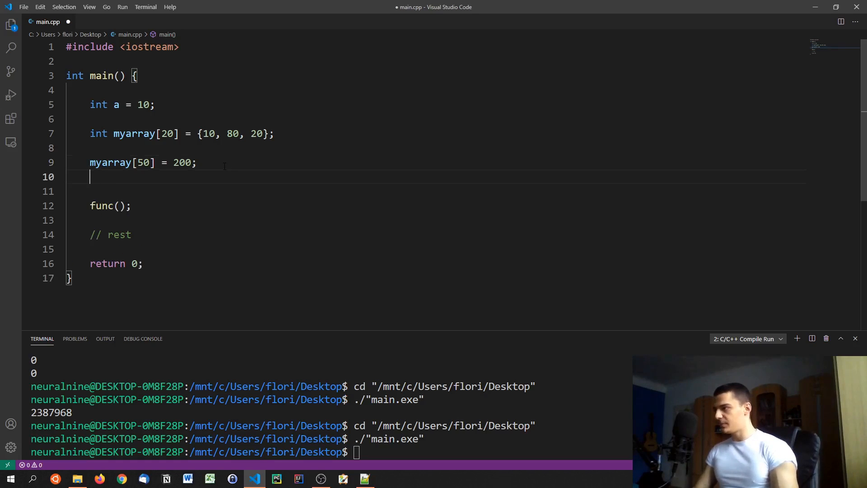
# Step: Declare std::strings s after the myarray[50] assignment
pyautogui.write('st')
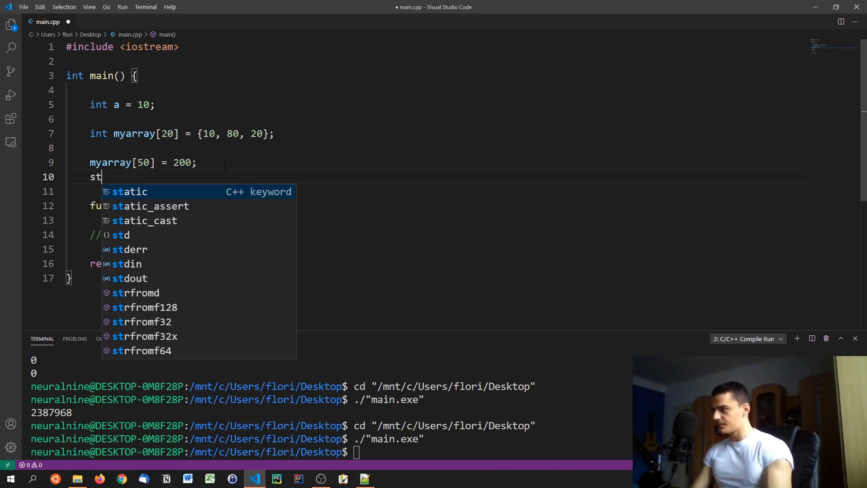
pyautogui.write('d::str')
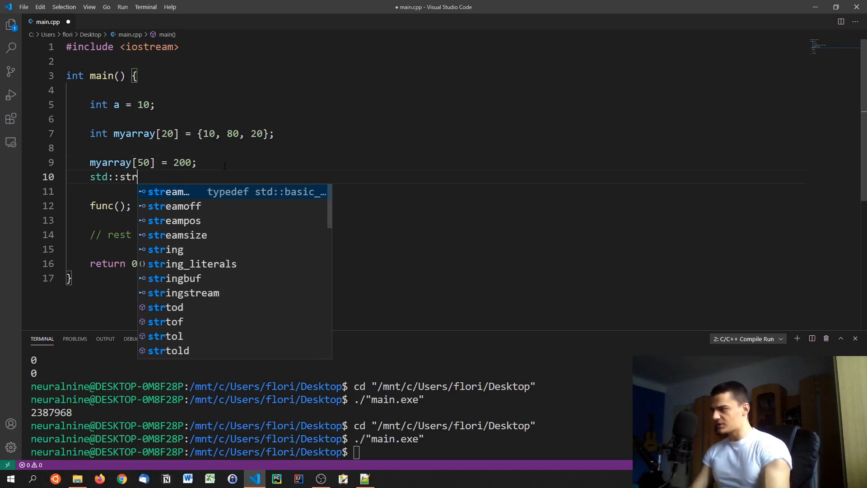
pyautogui.write('ings s;')
pyautogui.click(436, 190)
pyautogui.write('cin >> s;')
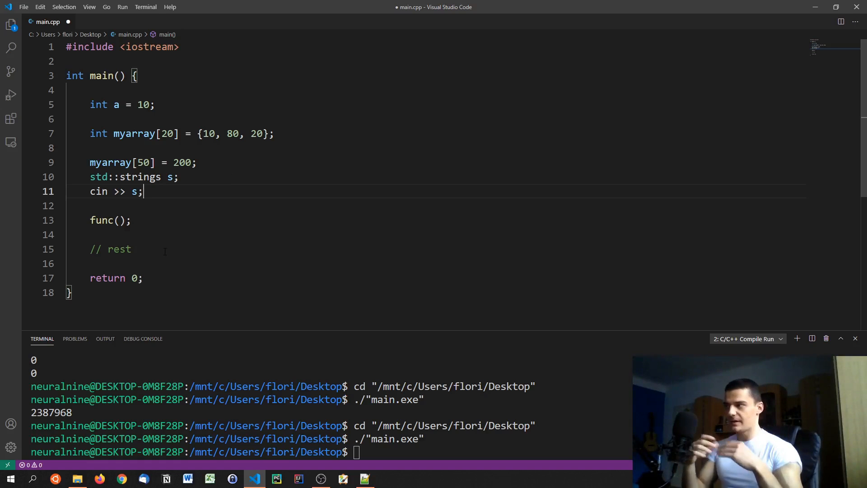
# Step: Sketch a char chararray[50]; declaration, then delete that line again
pyautogui.write('char chara')
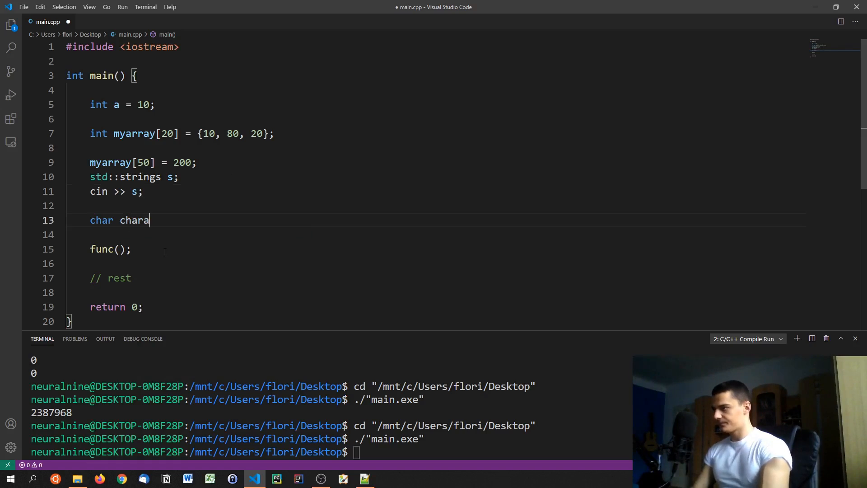
pyautogui.write('rray[50];')
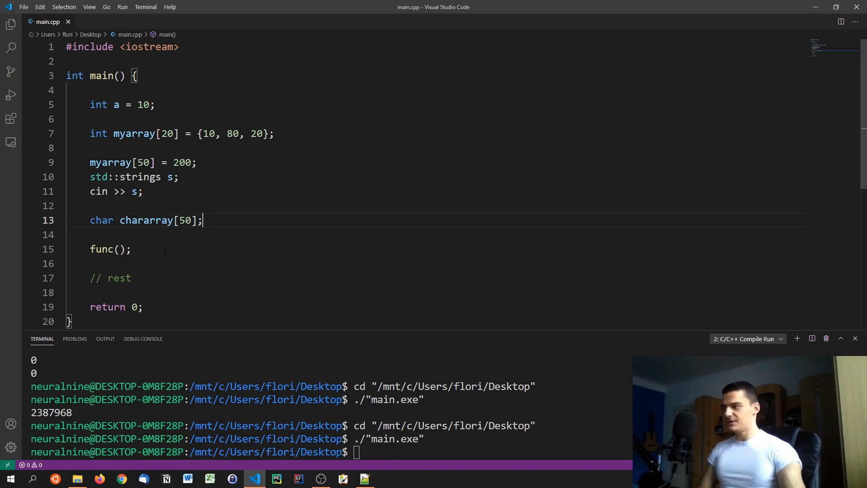
pyautogui.doubleClick(110, 249)
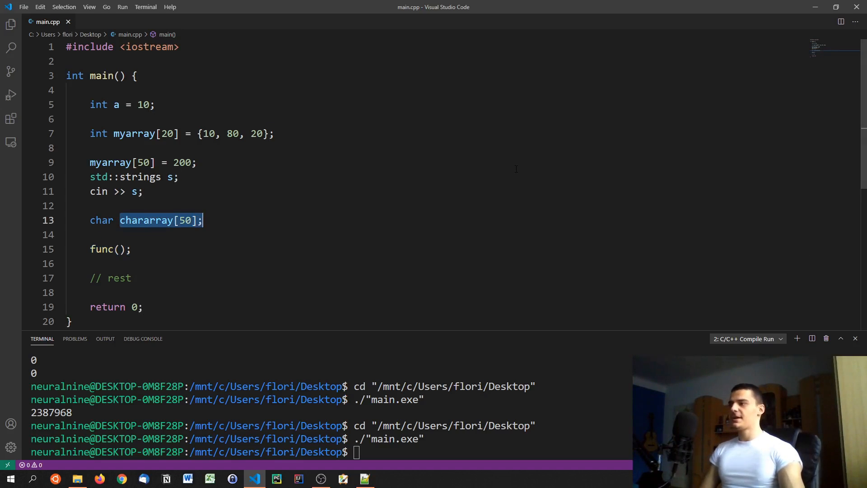
pyautogui.moveTo(319, 215)
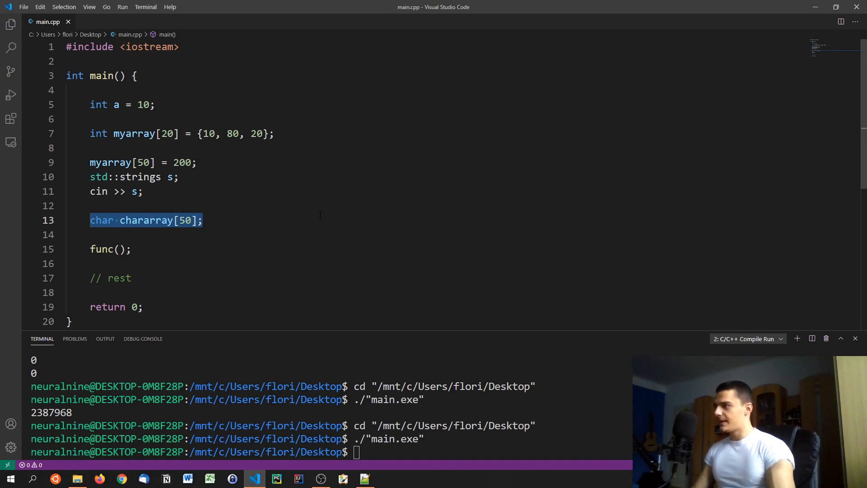
pyautogui.press('Delete')
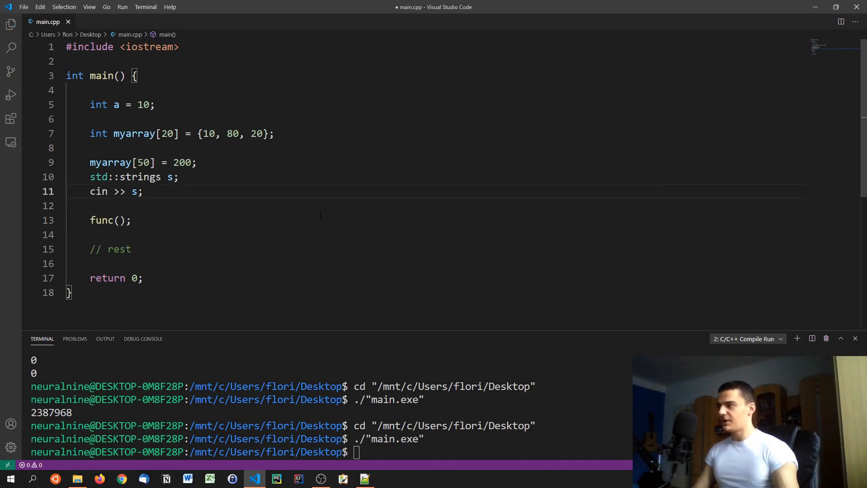
# Step: Read a via std::cin >> a, size myarray[a], and start for(int i = 0; i < a + 10; i++)
pyautogui.doubleClick(144, 161)
pyautogui.write('cin ')
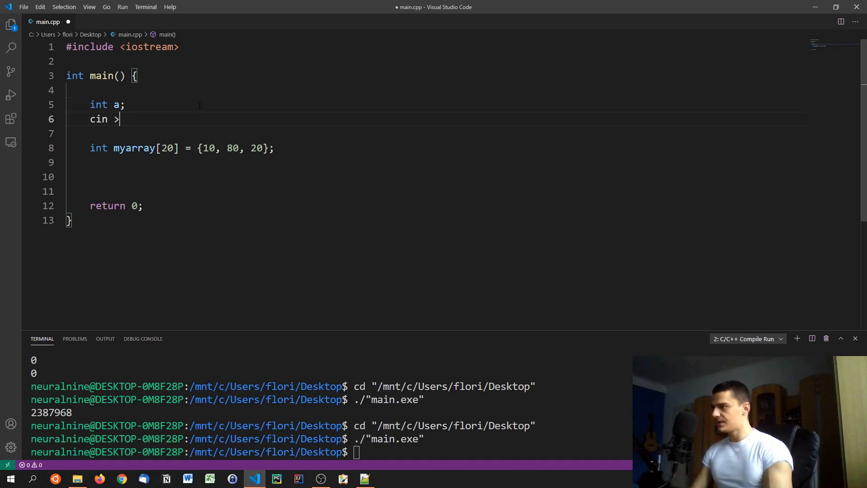
pyautogui.write('> a;')
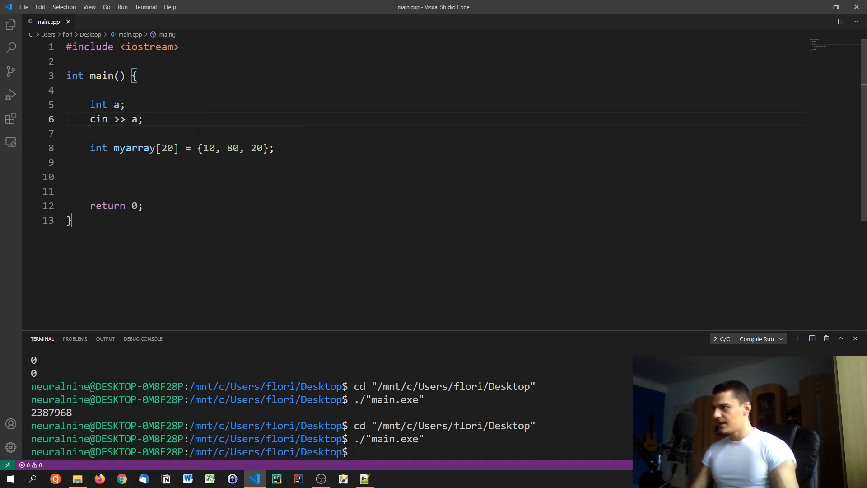
pyautogui.write('a')
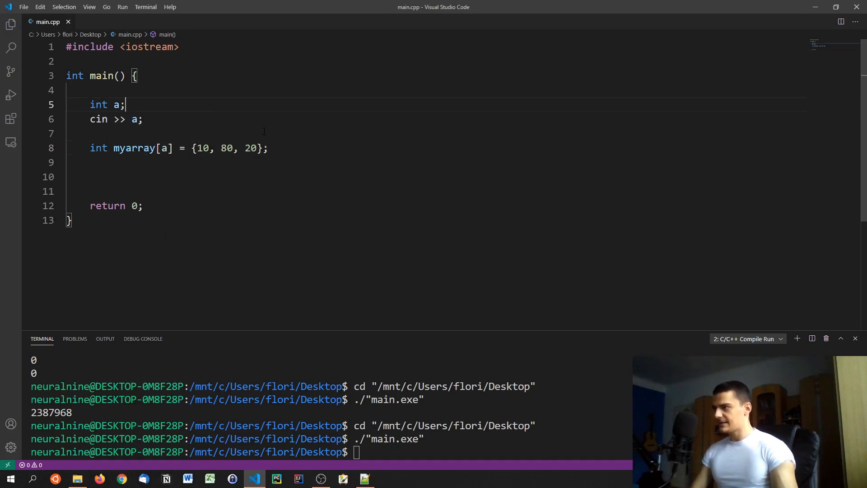
pyautogui.write('for')
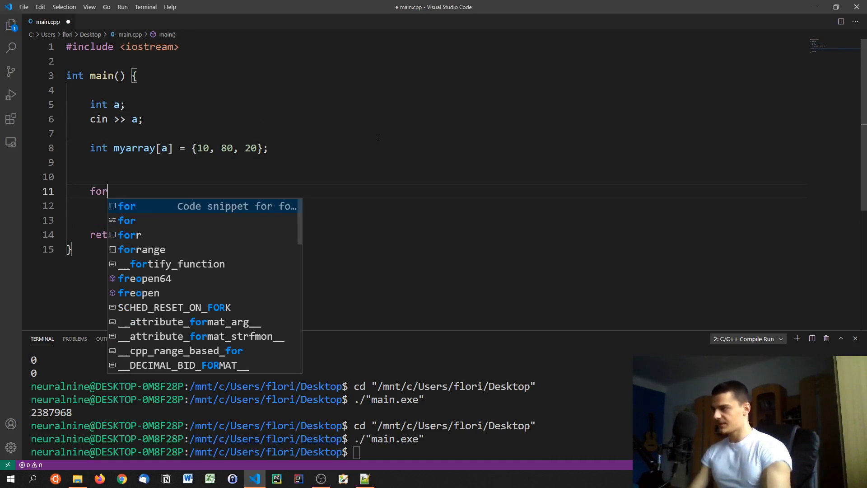
pyautogui.write('(int i)')
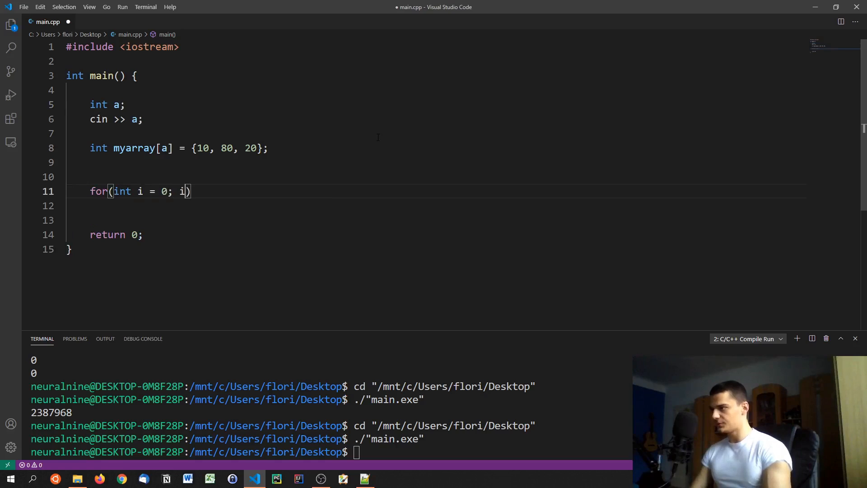
pyautogui.write('< a')
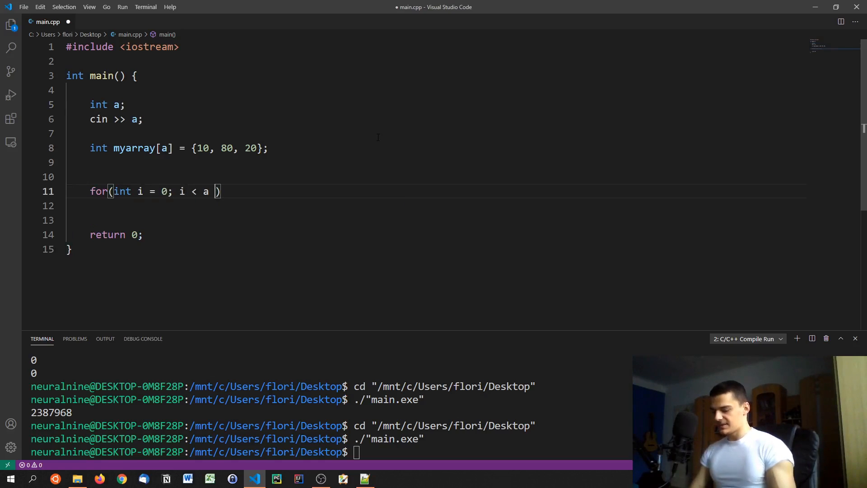
pyautogui.write('+ 10; i')
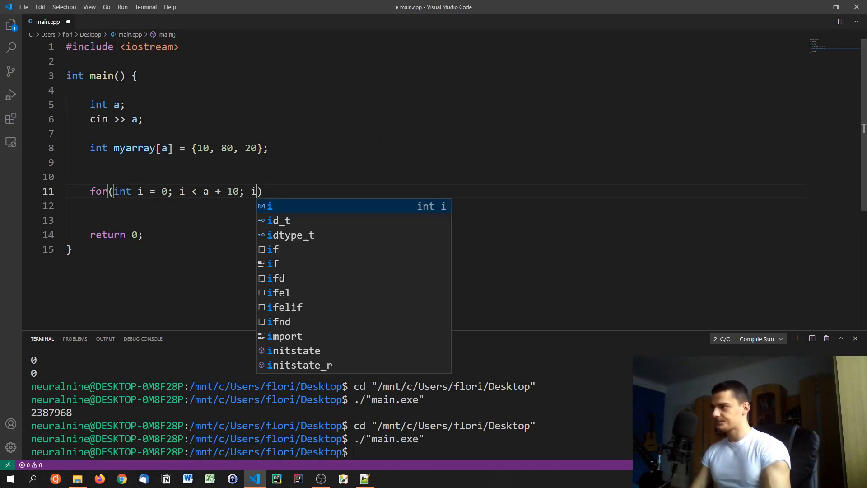
pyautogui.write('++) {')
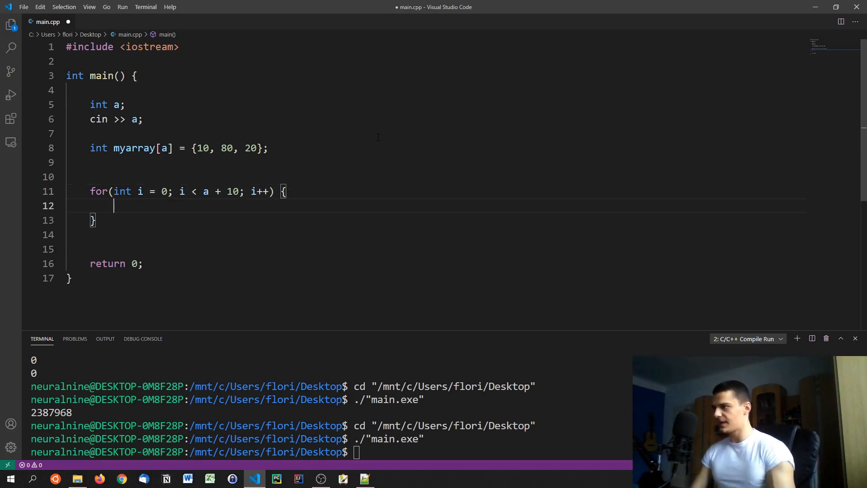
# Step: Print std::cout << myarray[i] << std::endl; inside the loop
pyautogui.write('std')
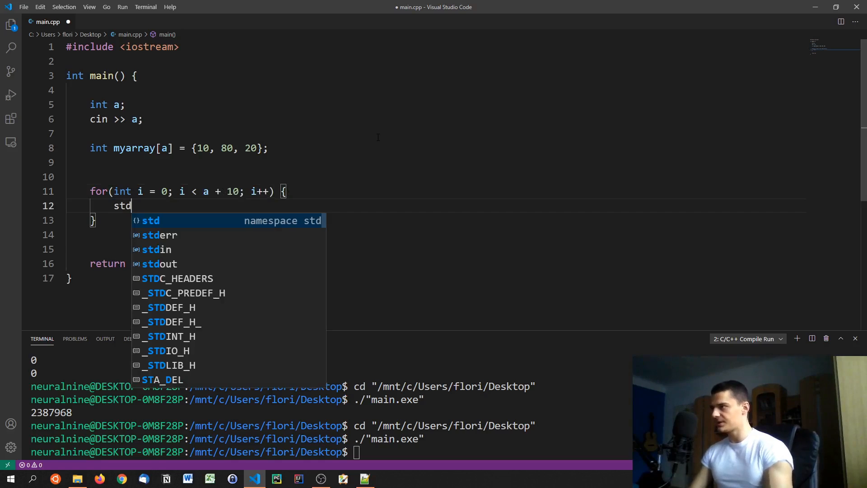
pyautogui.press('Escape')
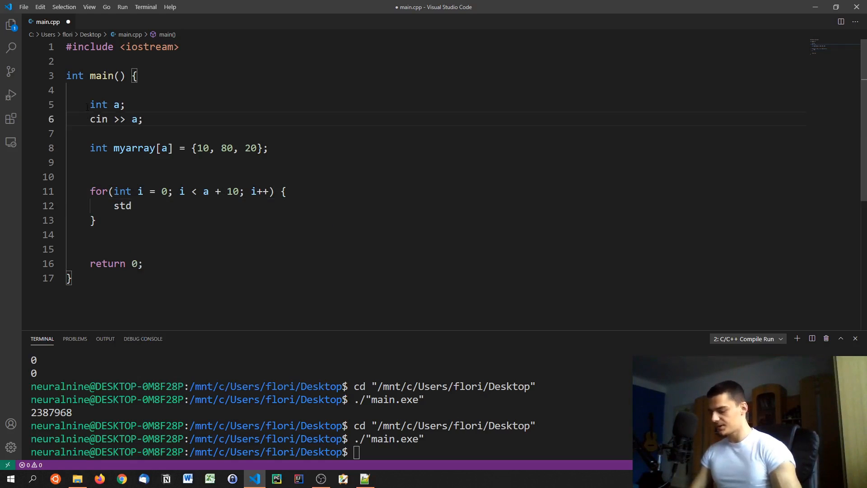
pyautogui.write('std::cout << m')
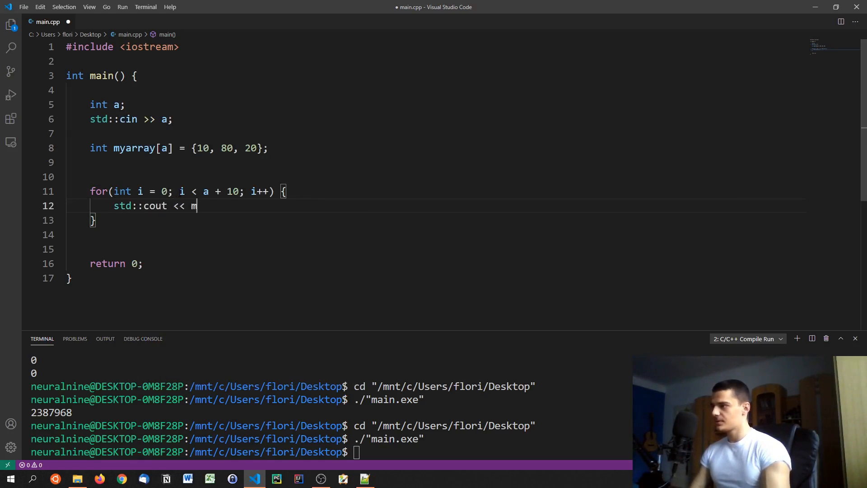
pyautogui.write('yarray[a')
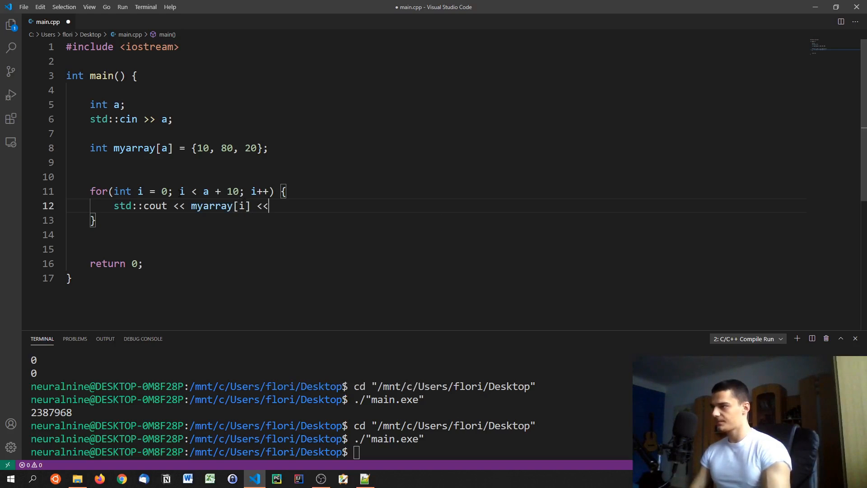
pyautogui.write('std::')
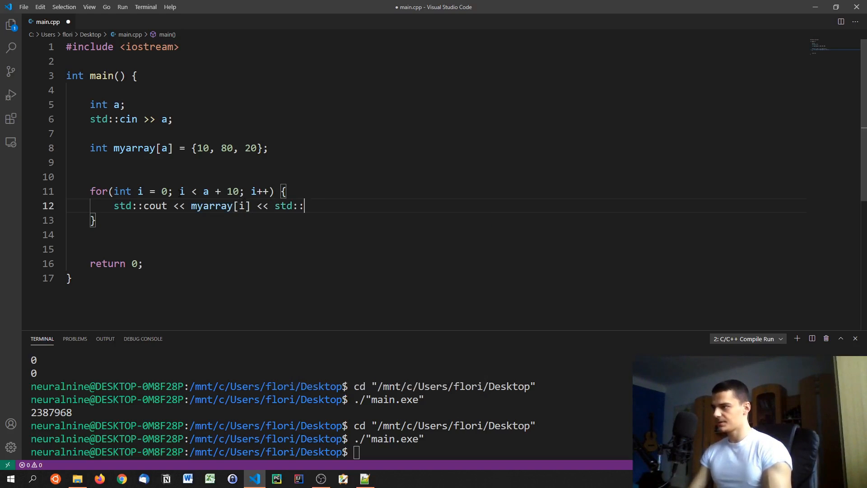
pyautogui.write('endl;')
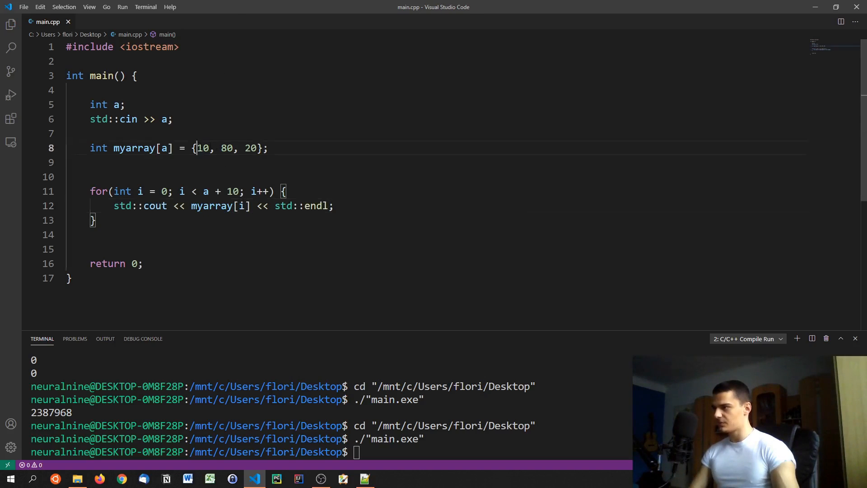
# Step: Run the program printing a column of zeros, add a blank line below the loop and save
pyautogui.moveTo(197, 148); pyautogui.dragTo(257, 147)
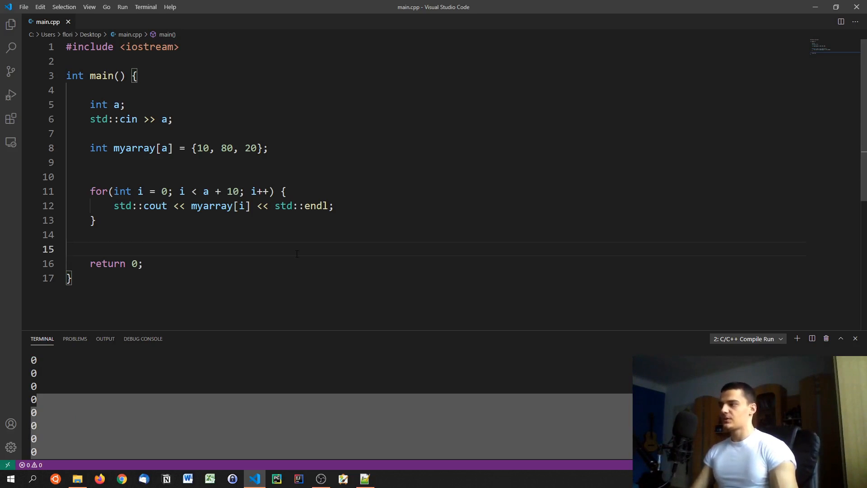
pyautogui.press('enter')
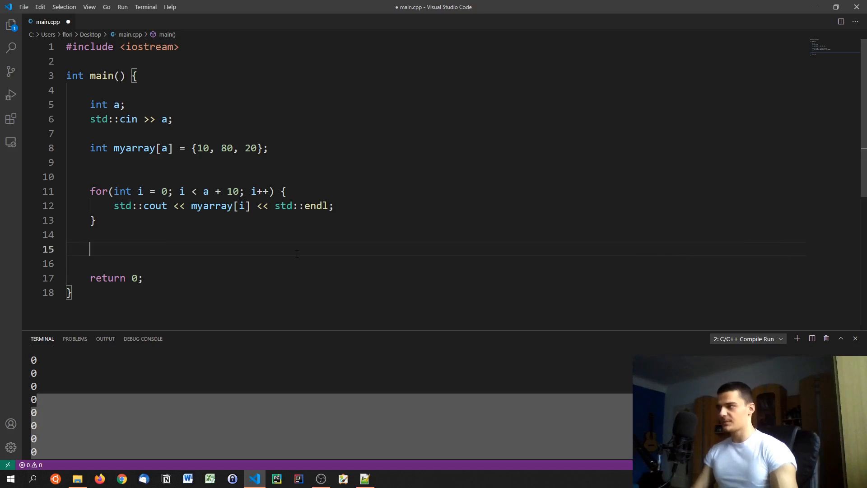
pyautogui.press('ctrl+s')
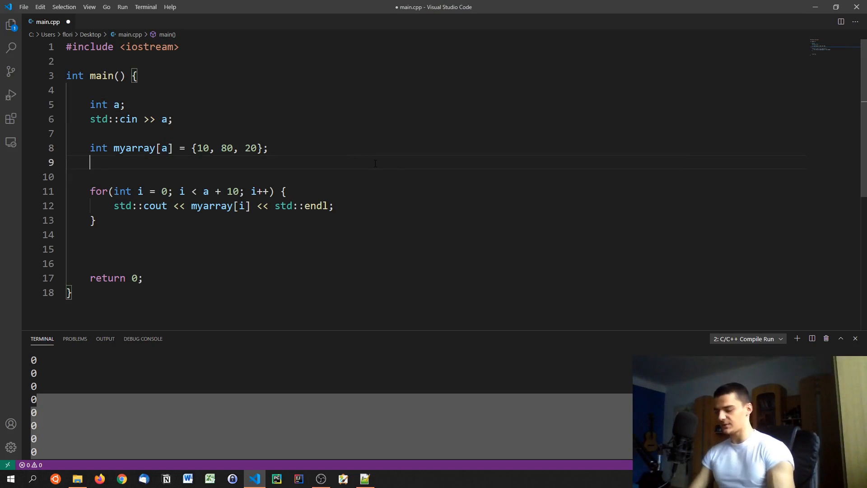
# Step: Begin a malloc call on the line after the myarray declaration
pyautogui.write('malloc')
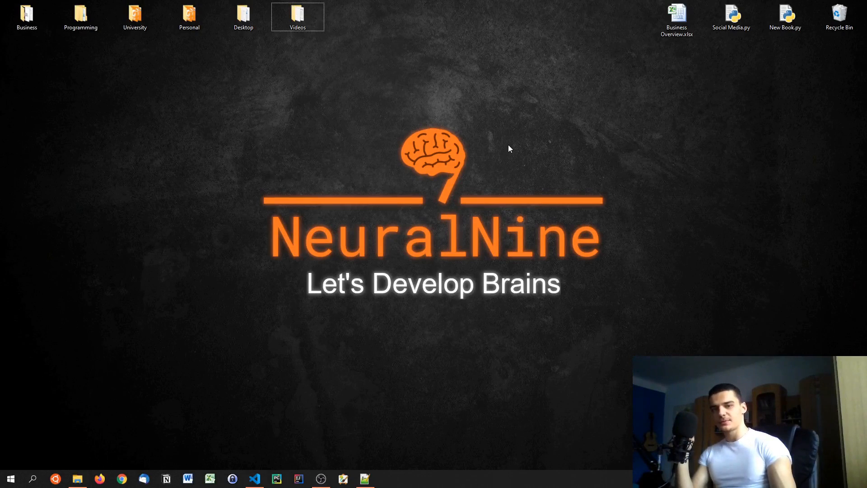
pyautogui.moveTo(509, 154)
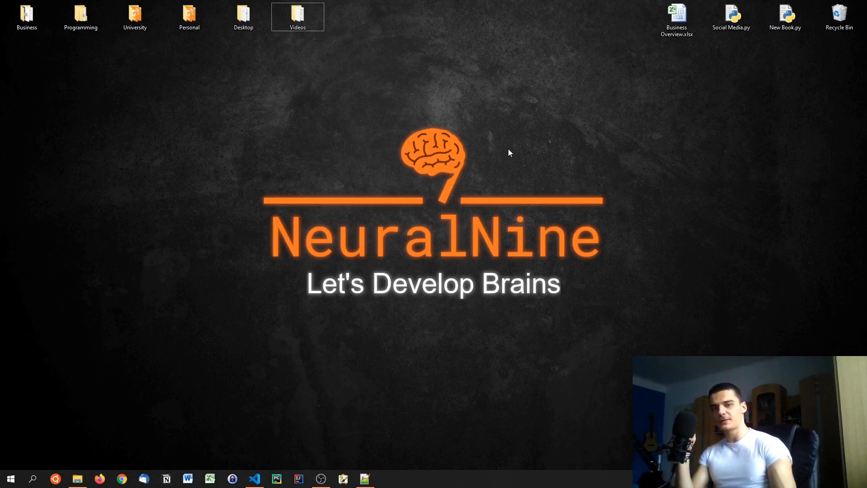